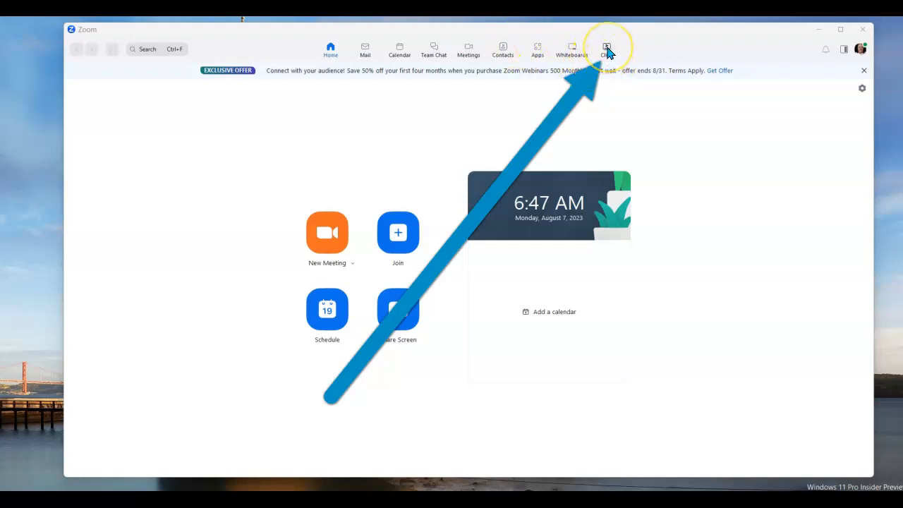
Switch to the Clips section so the Welcome to Zoom Clips page shows.
{"action": "left_click", "coordinate": [606, 48]}
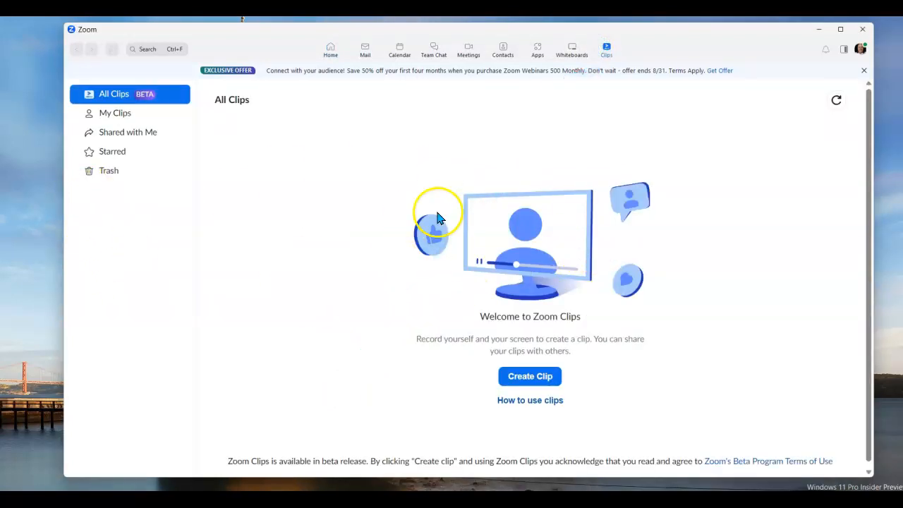
{"action": "mouse_move", "coordinate": [395, 292]}
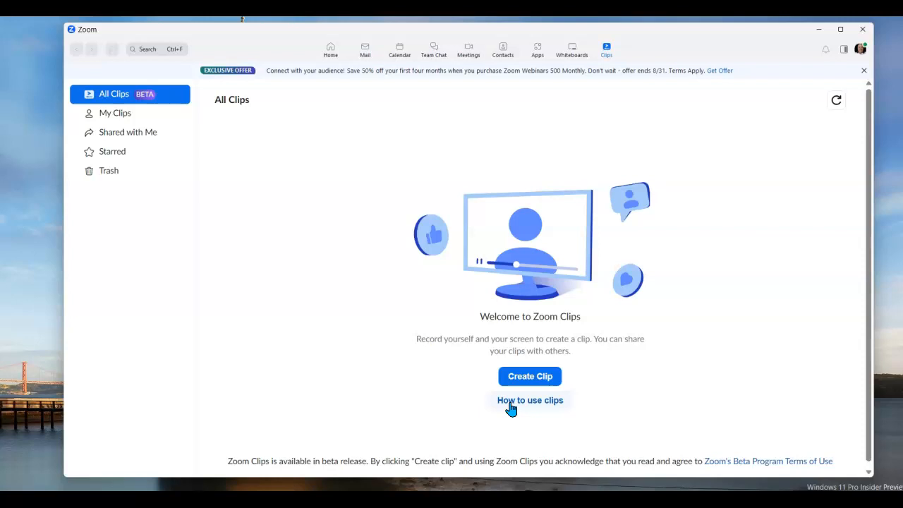
{"action": "mouse_move", "coordinate": [727, 99]}
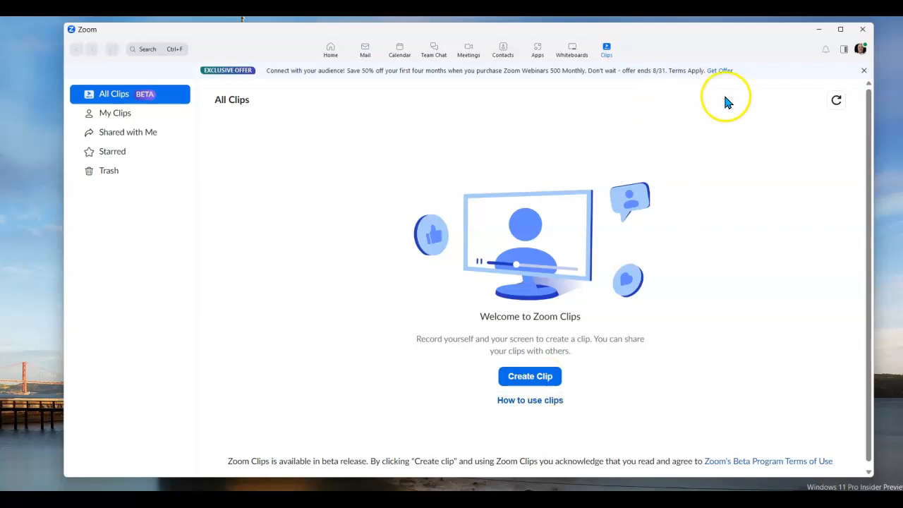
{"action": "mouse_move", "coordinate": [530, 375]}
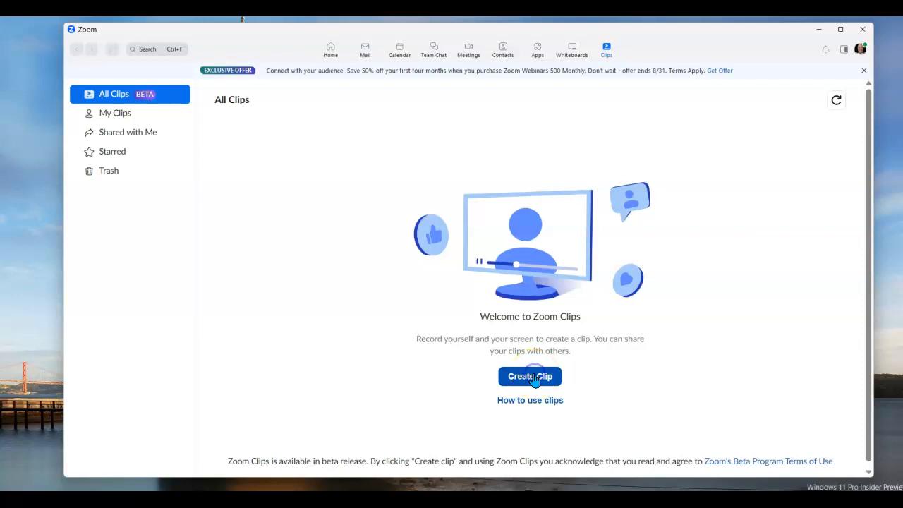
Begin a new clip with the CC HD webcam as camera and Auto (1080P) quality.
{"action": "left_click", "coordinate": [530, 375]}
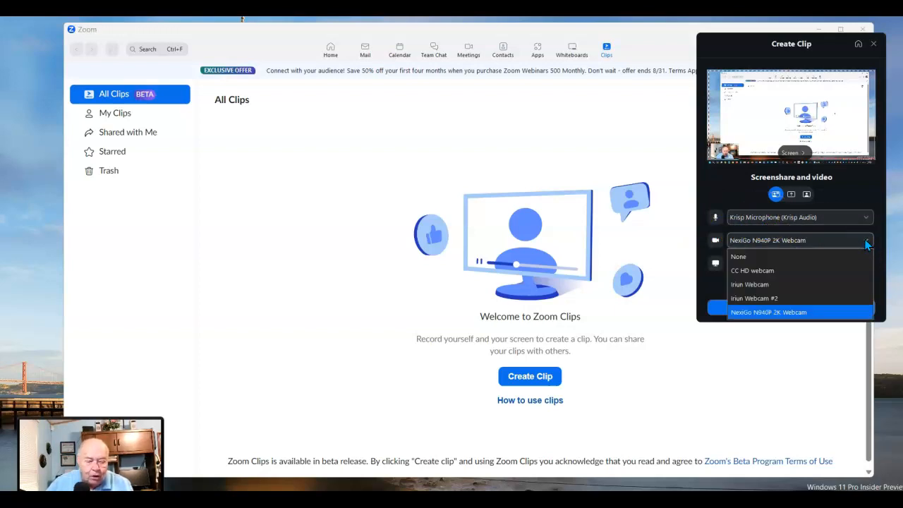
{"action": "mouse_move", "coordinate": [759, 298]}
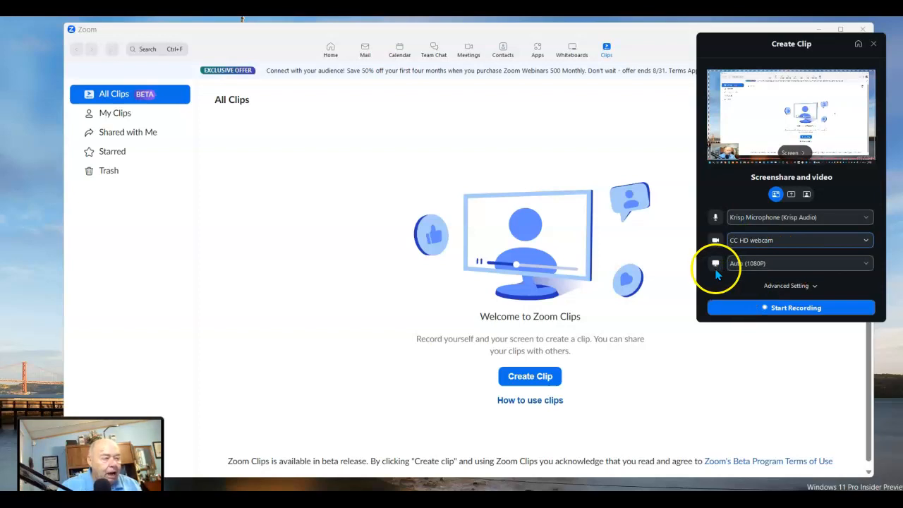
{"action": "left_click", "coordinate": [866, 264]}
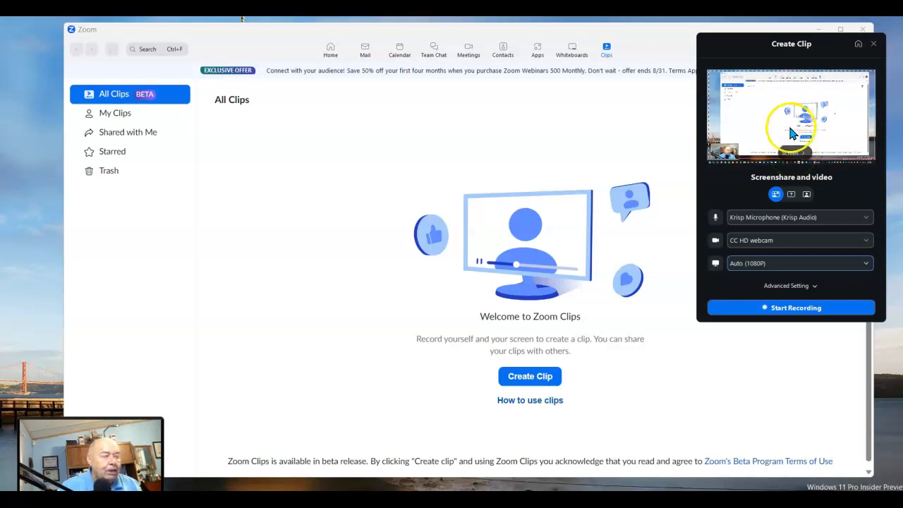
{"action": "mouse_move", "coordinate": [801, 155]}
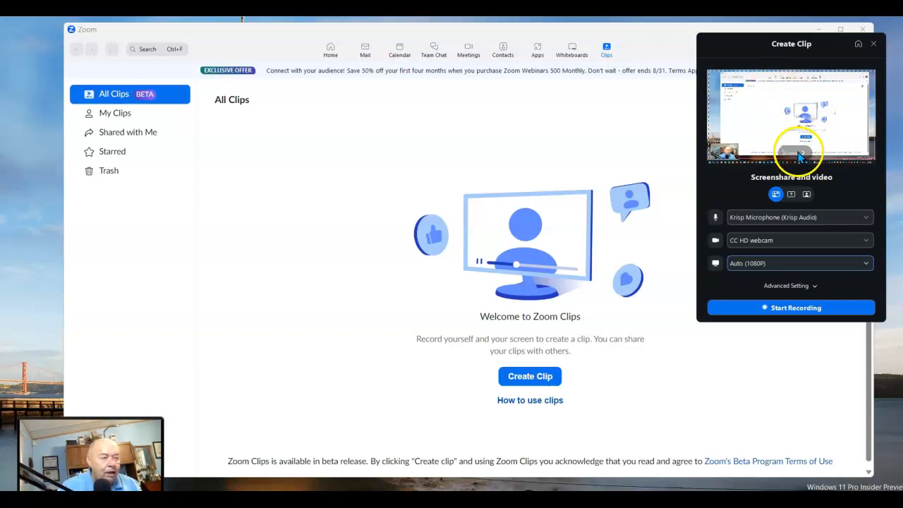
Change the capture source to the SDM-MainFrame window instead of the whole screen.
{"action": "left_click", "coordinate": [776, 195]}
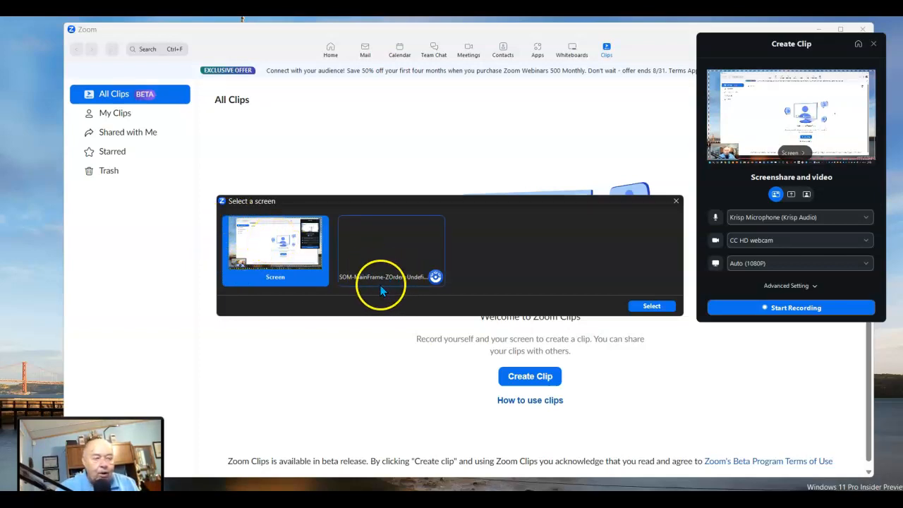
{"action": "mouse_move", "coordinate": [359, 276]}
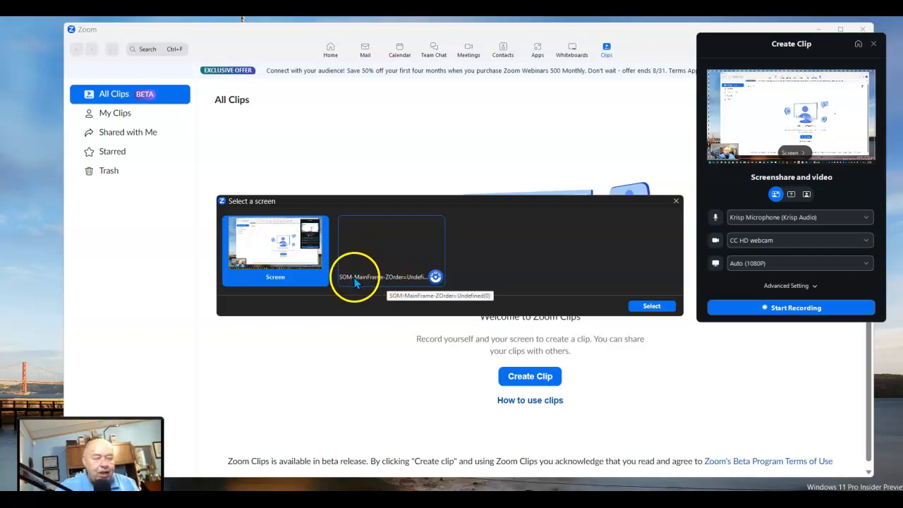
{"action": "mouse_move", "coordinate": [384, 275]}
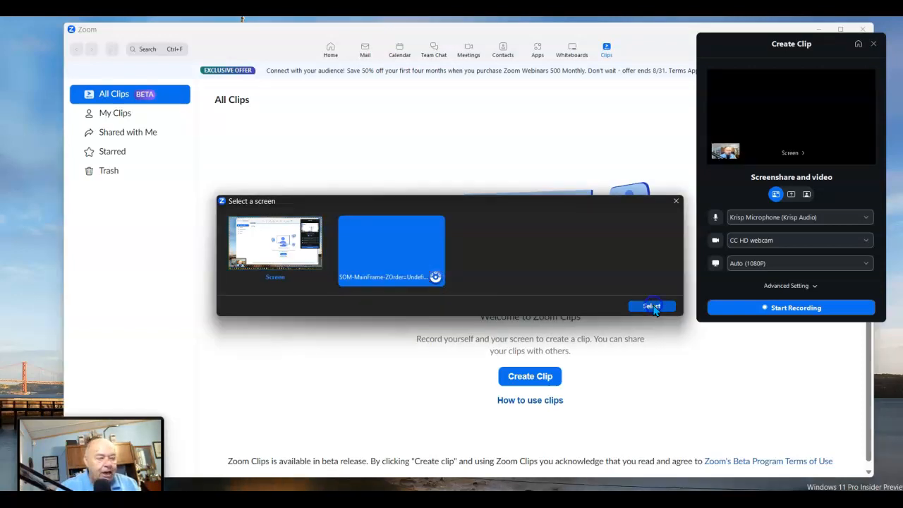
{"action": "left_click", "coordinate": [650, 305]}
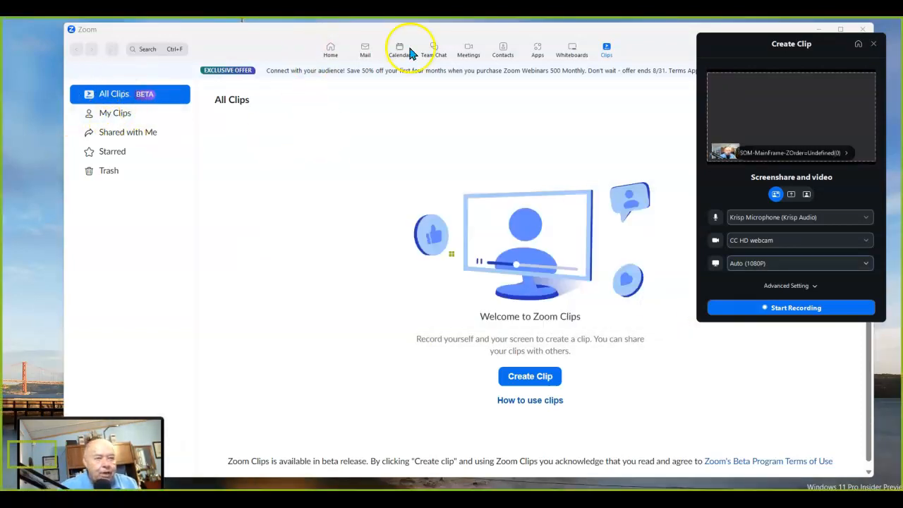
{"action": "mouse_move", "coordinate": [304, 25]}
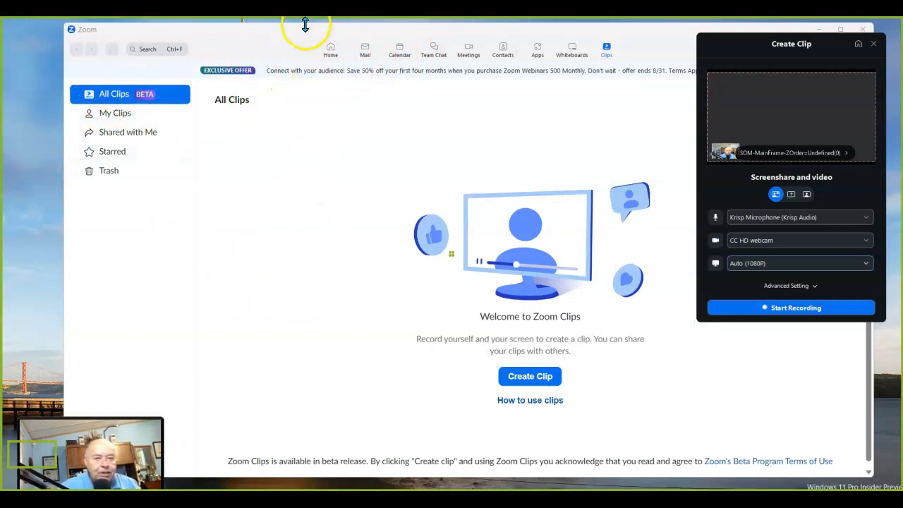
{"action": "mouse_move", "coordinate": [325, 70]}
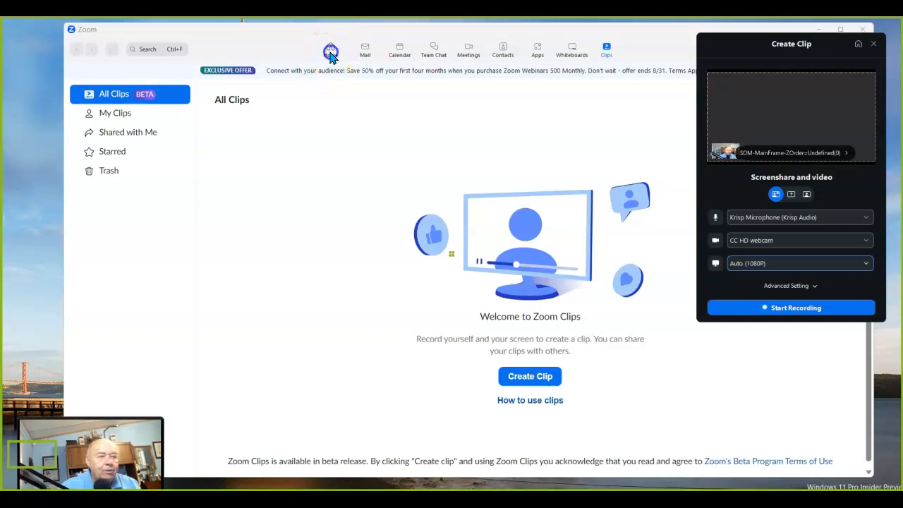
Return to Home and dismiss the notice that Clips must close before a meeting.
{"action": "left_click", "coordinate": [330, 49]}
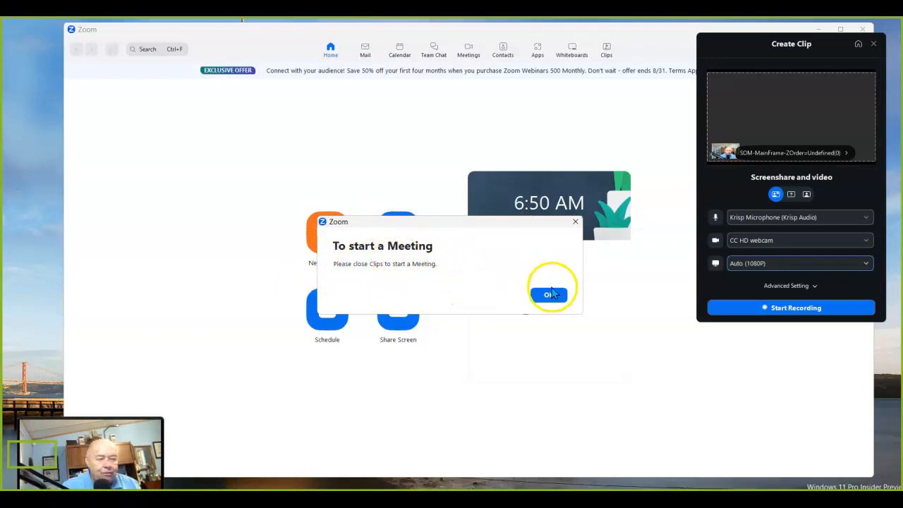
{"action": "left_click", "coordinate": [548, 295]}
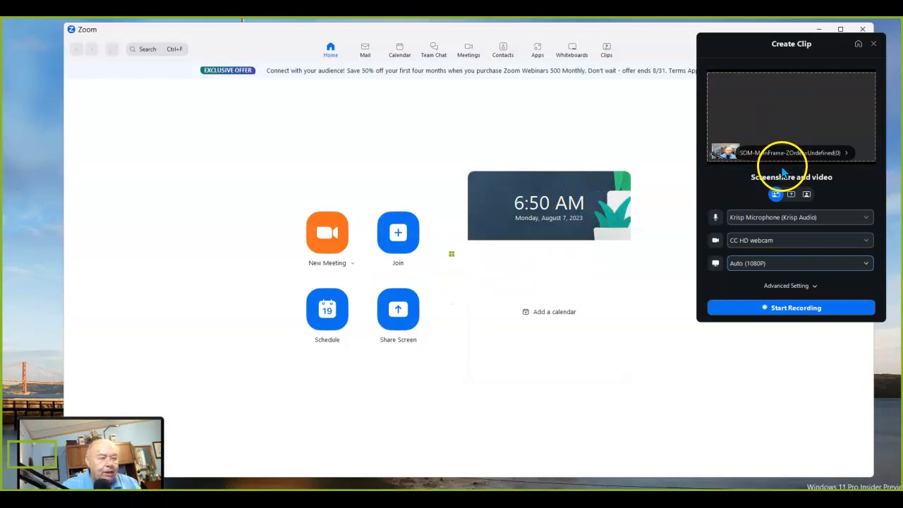
{"action": "mouse_move", "coordinate": [776, 190]}
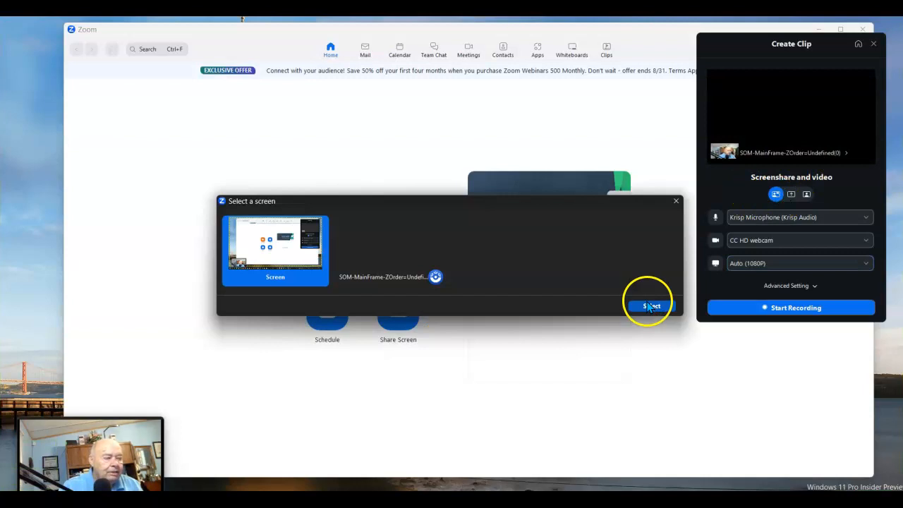
Confirm the whole screen as source and start recording the clip.
{"action": "left_click", "coordinate": [649, 305]}
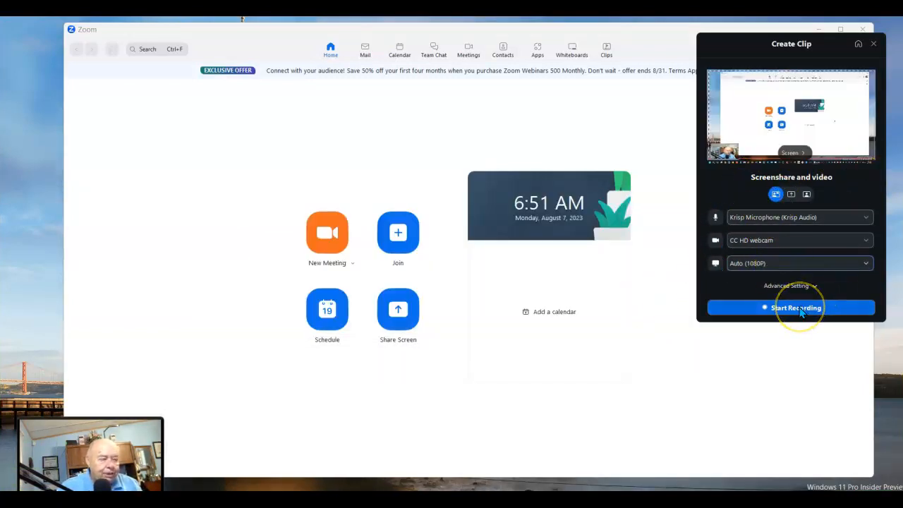
{"action": "left_click", "coordinate": [790, 308]}
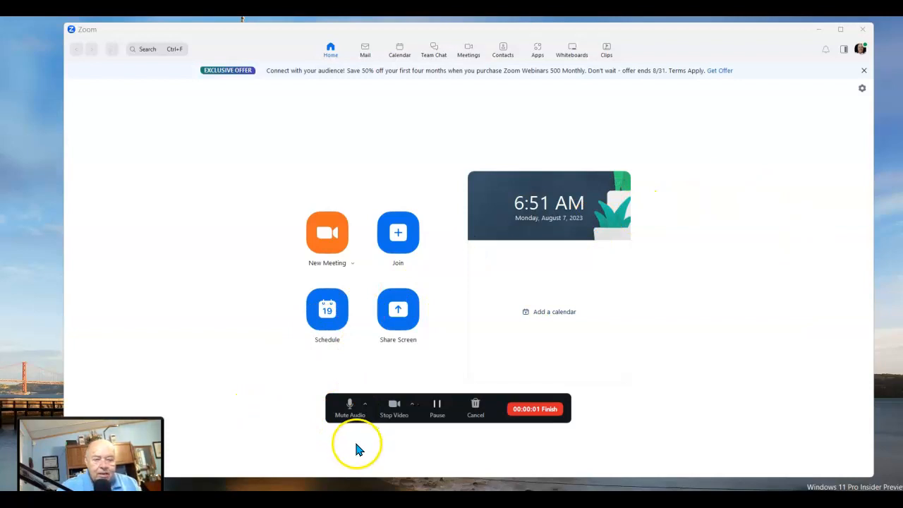
{"action": "mouse_move", "coordinate": [92, 450]}
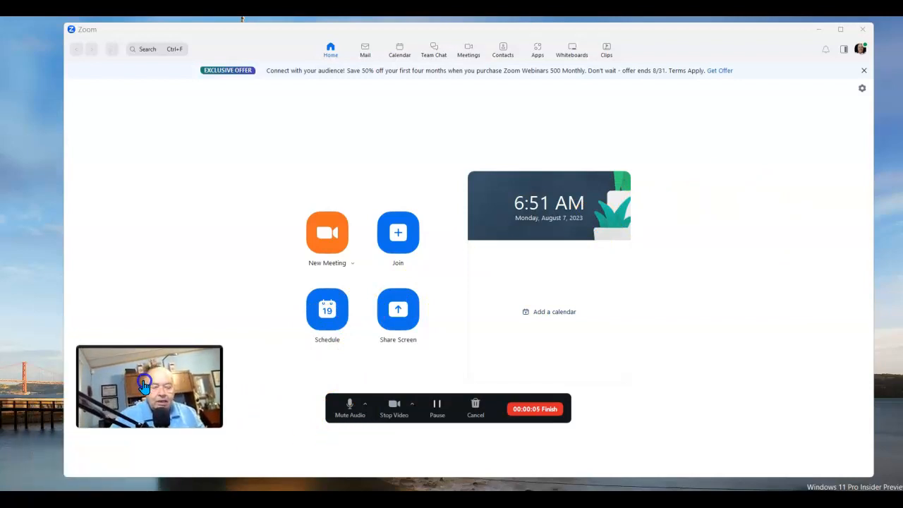
Drag the webcam overlay from the lower left up toward the upper right.
{"action": "left_click_drag", "start_coordinate": [150, 386], "coordinate": [632, 206]}
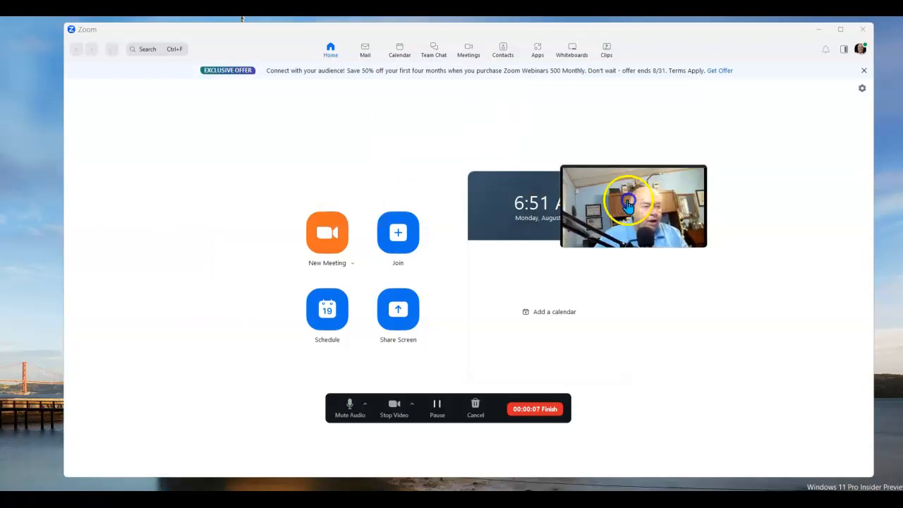
{"action": "left_click_drag", "start_coordinate": [631, 206], "coordinate": [176, 163]}
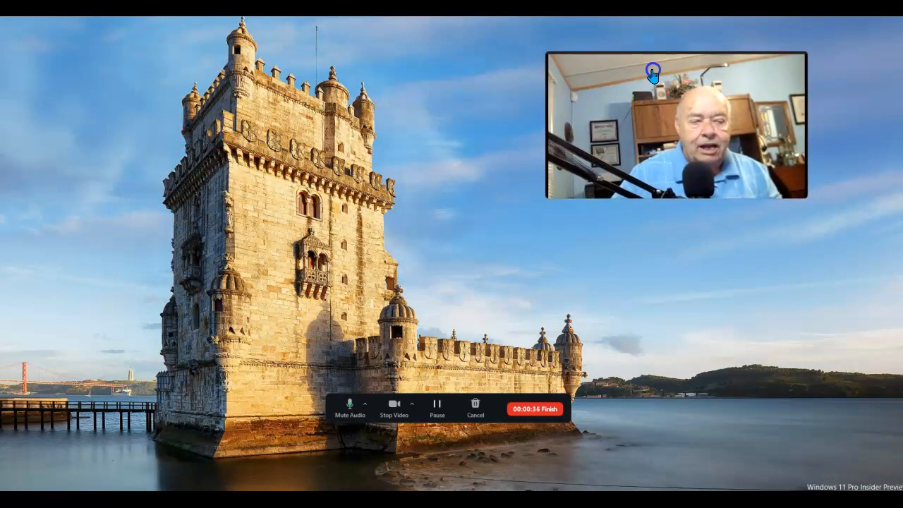
{"action": "mouse_move", "coordinate": [666, 332]}
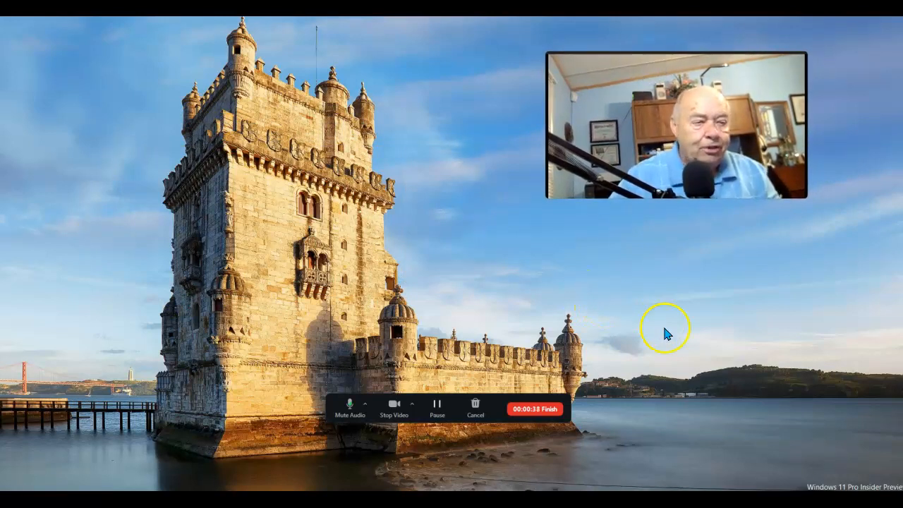
{"action": "mouse_move", "coordinate": [663, 327]}
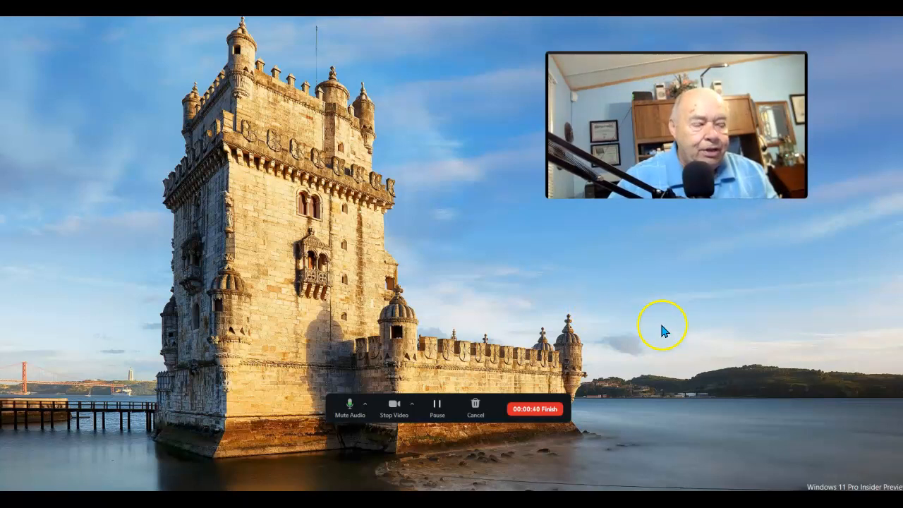
Bring up the desktop shortcut menu on the wallpaper during recording.
{"action": "right_click", "coordinate": [663, 327]}
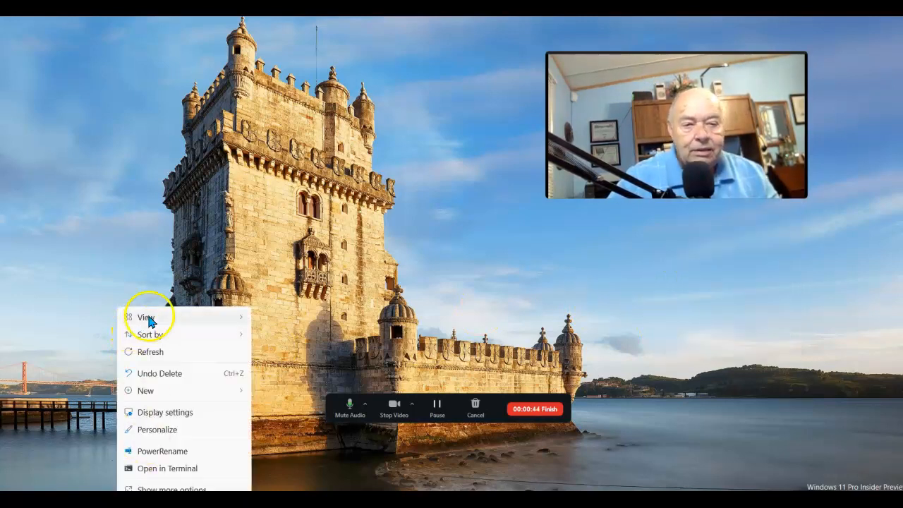
Choose View > Show desktop icons to make the icons visible again.
{"action": "left_click", "coordinate": [145, 316]}
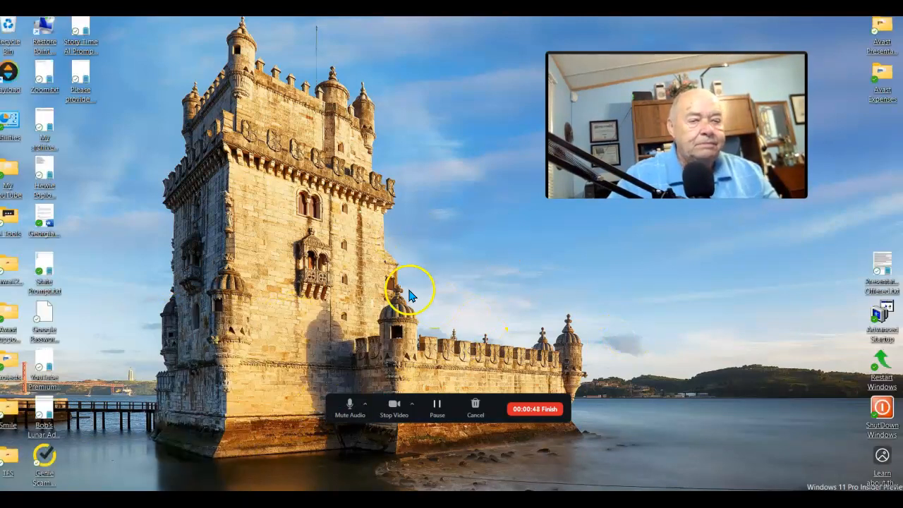
{"action": "mouse_move", "coordinate": [473, 268]}
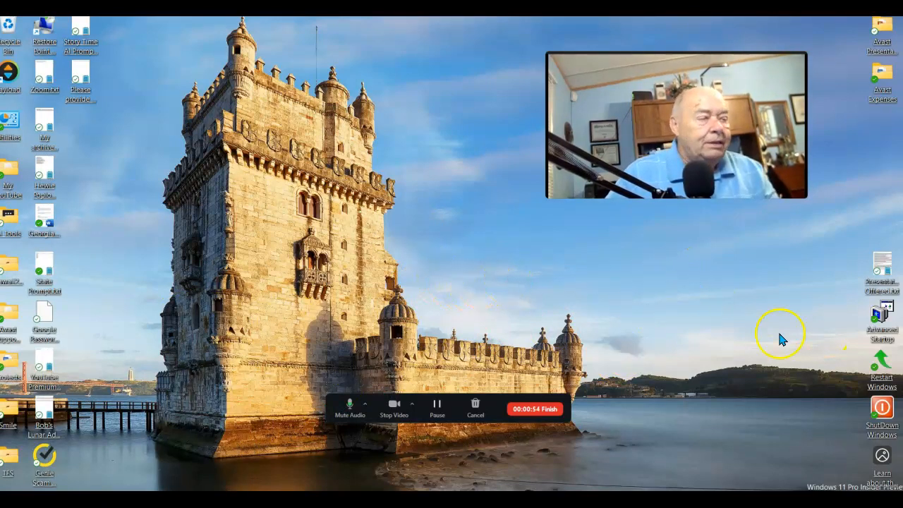
{"action": "mouse_move", "coordinate": [642, 303]}
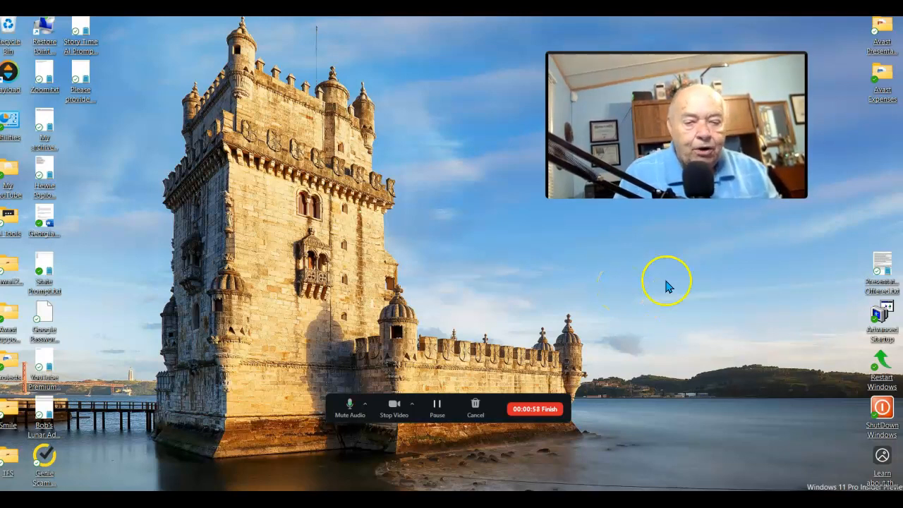
{"action": "mouse_move", "coordinate": [426, 350]}
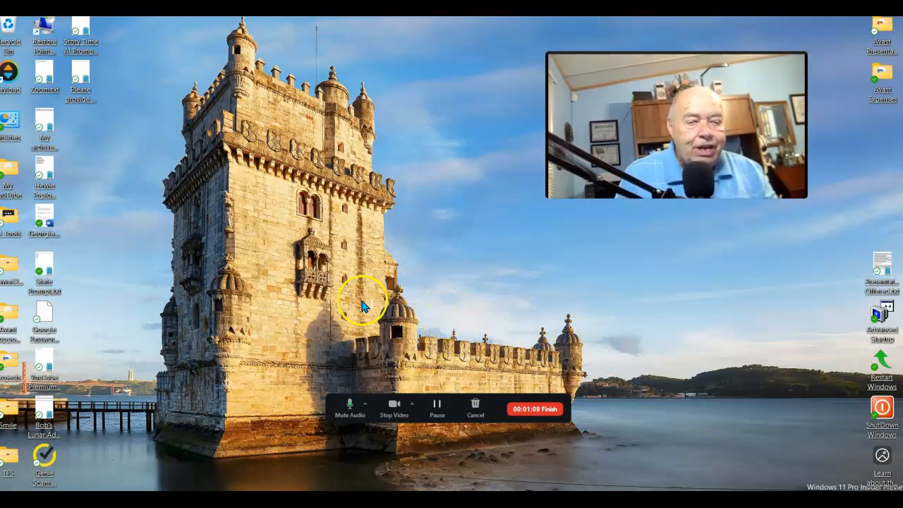
{"action": "mouse_move", "coordinate": [435, 310]}
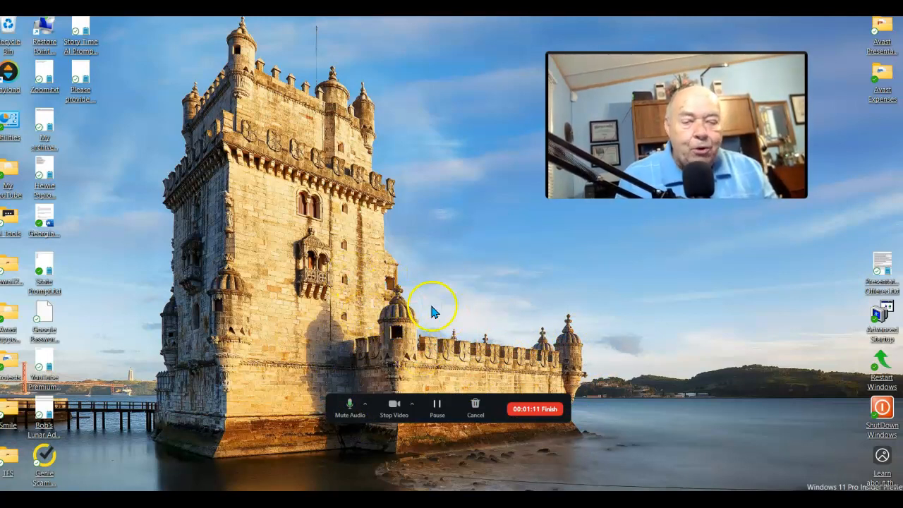
{"action": "mouse_move", "coordinate": [409, 285]}
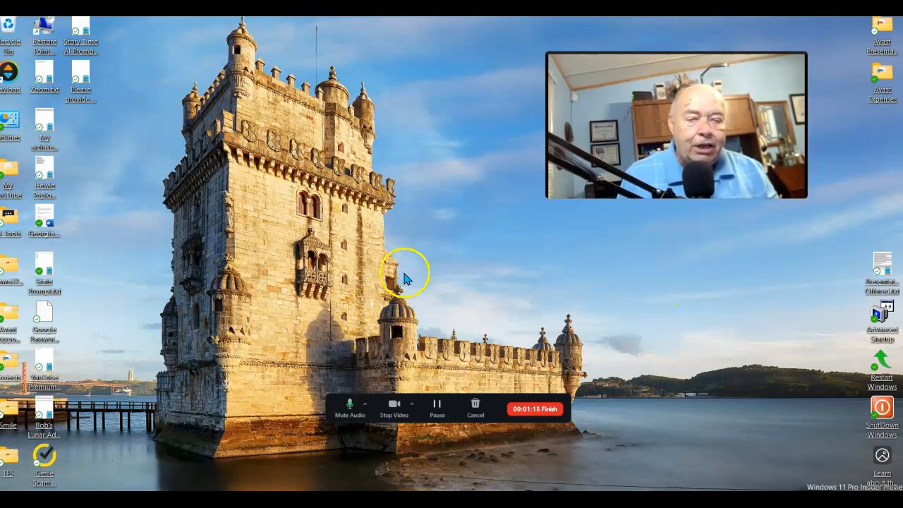
{"action": "mouse_move", "coordinate": [289, 324]}
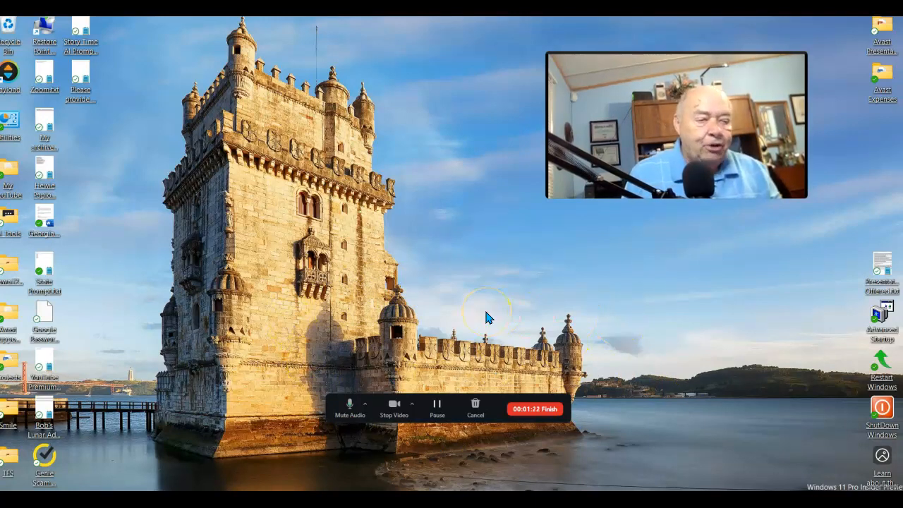
{"action": "mouse_move", "coordinate": [525, 279]}
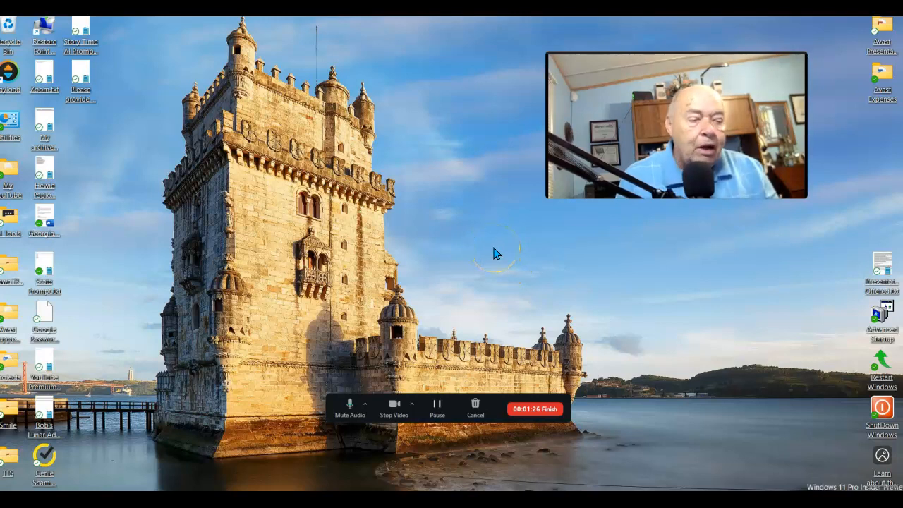
{"action": "mouse_move", "coordinate": [364, 335]}
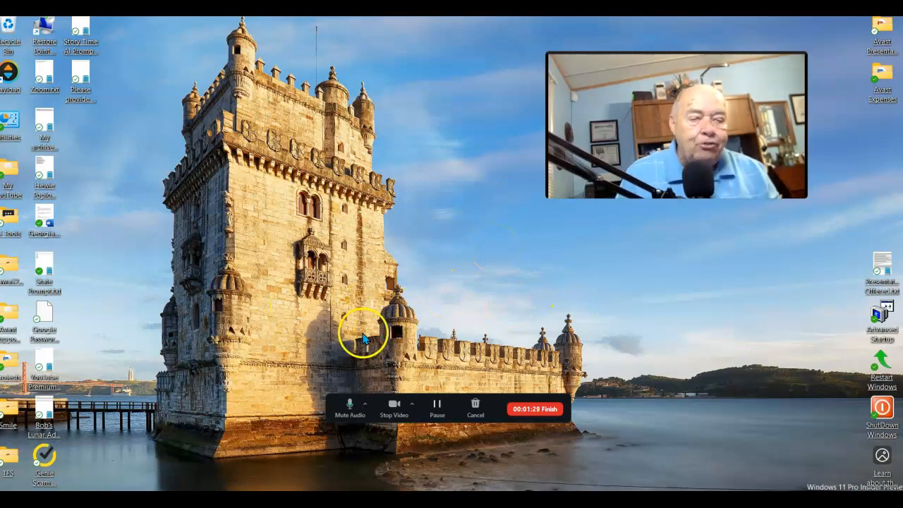
{"action": "mouse_move", "coordinate": [378, 310]}
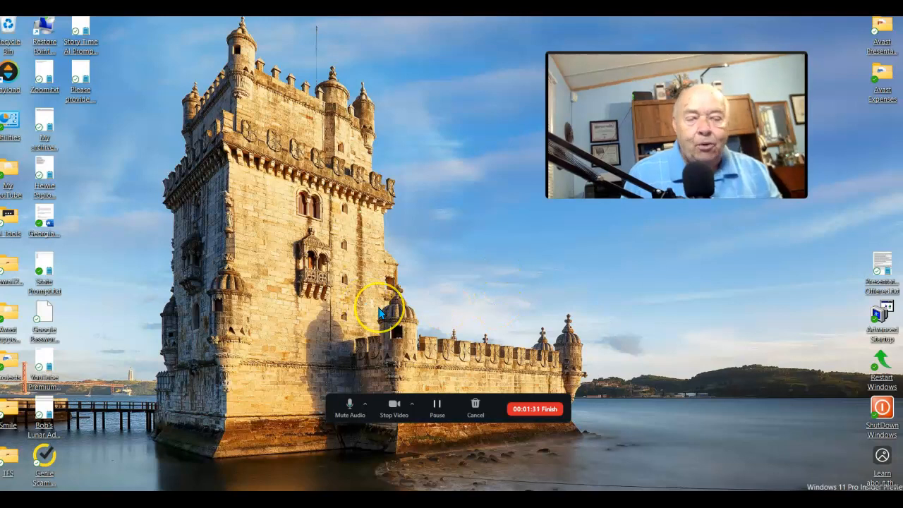